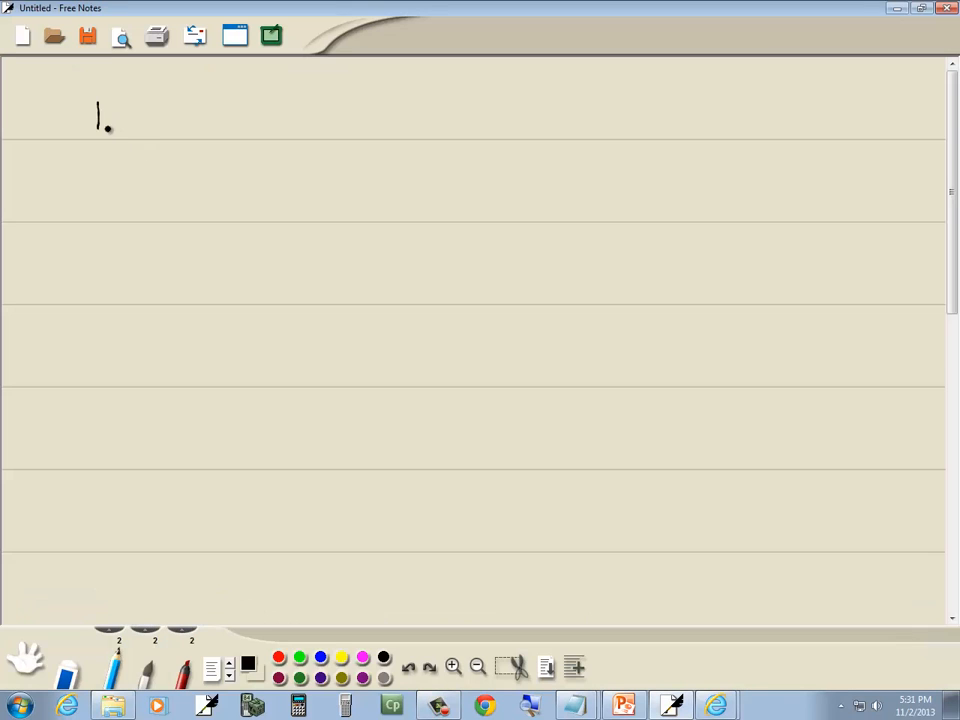
# Handwrite LOG₅ X = 2 in black on the first line of the page
pyautogui.click(624, 704)
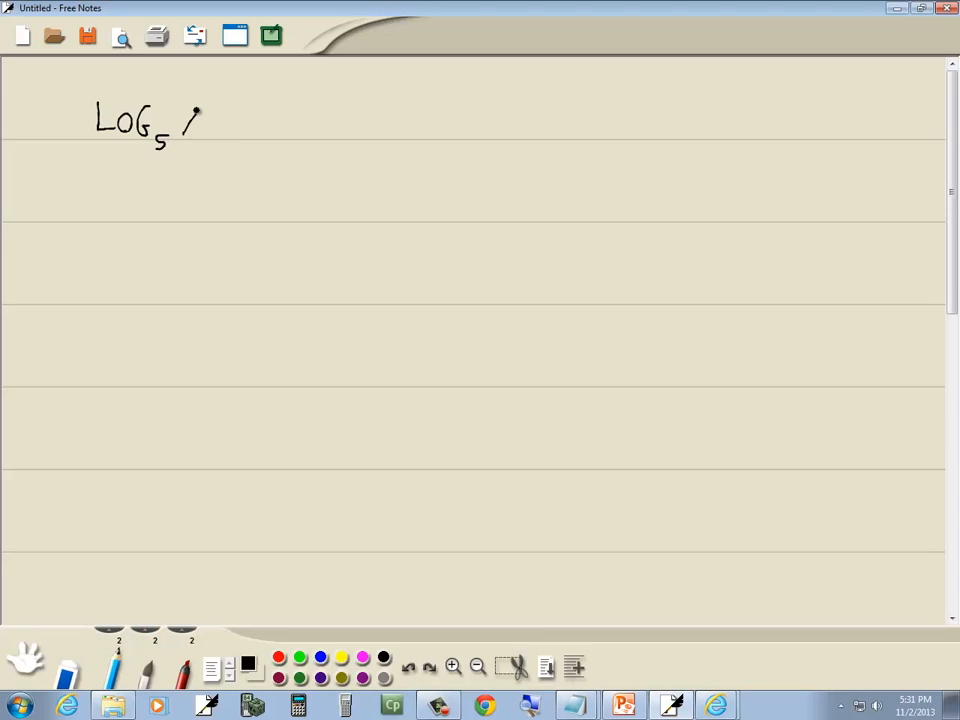
pyautogui.click(622, 704)
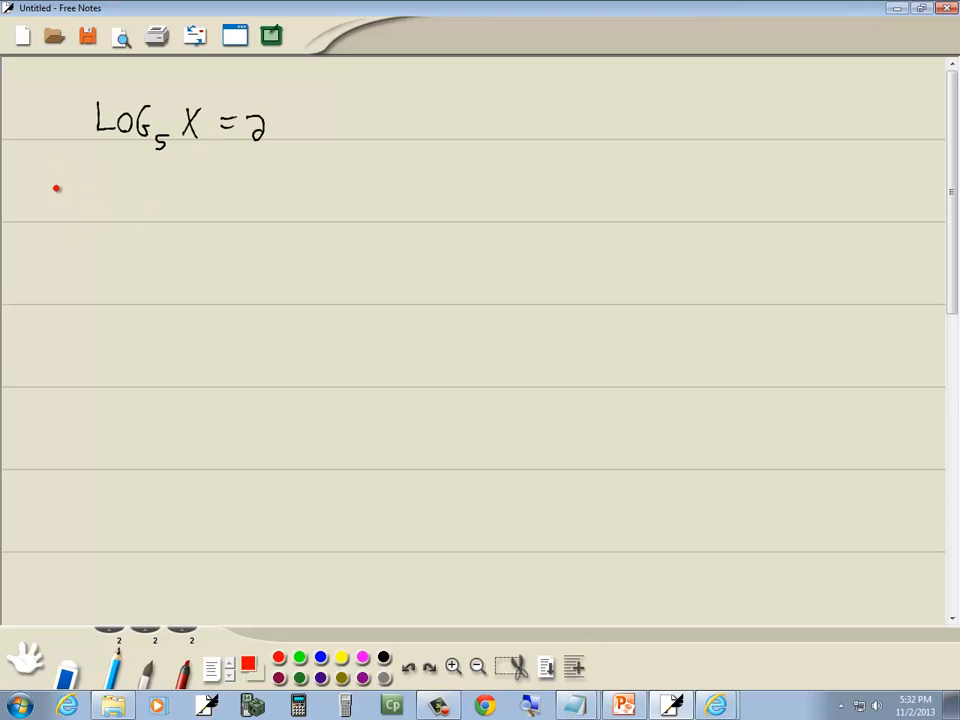
# In red, draw a circled 3, label 5 as b, x as Q, 2 as P, and write 'EXP Form: b'
pyautogui.moveTo(44, 184); pyautogui.dragTo(70, 216)
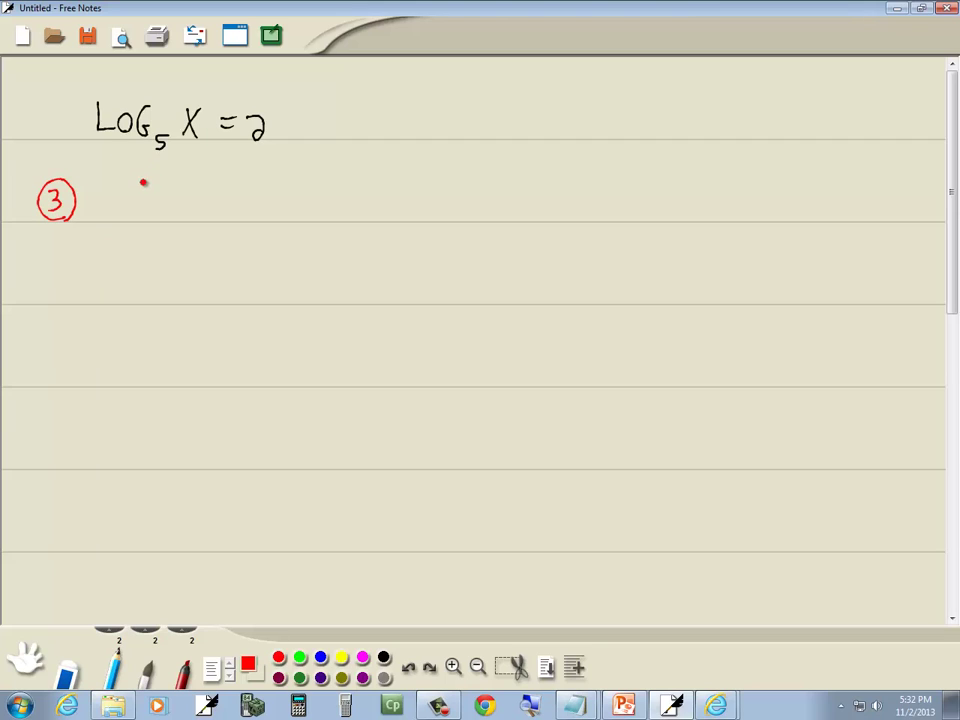
pyautogui.moveTo(144, 184); pyautogui.dragTo(160, 144)
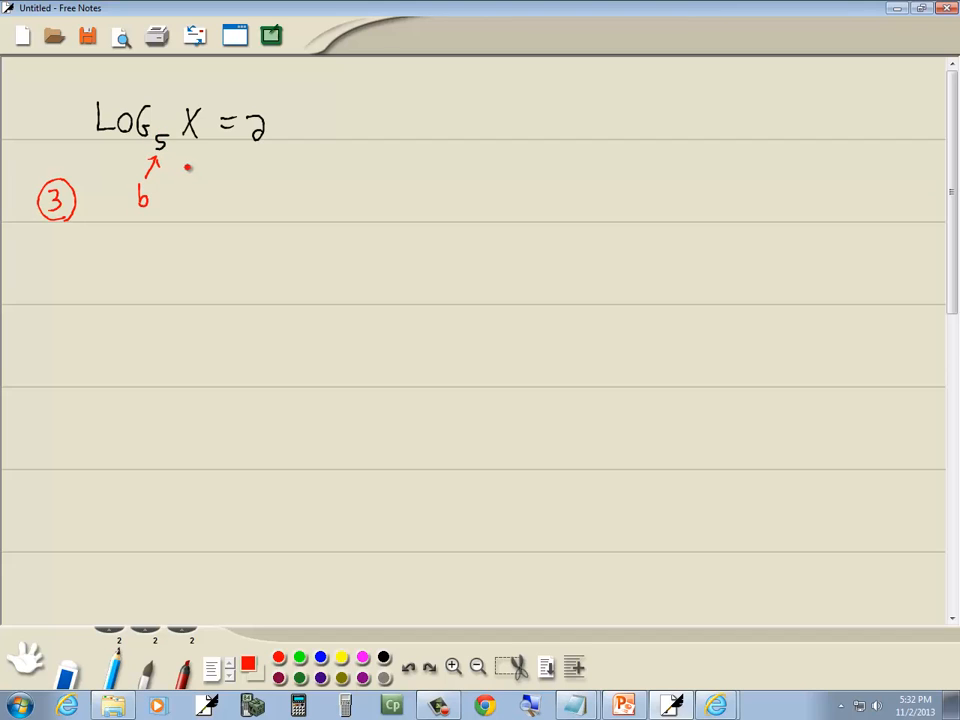
pyautogui.moveTo(190, 156); pyautogui.dragTo(204, 180)
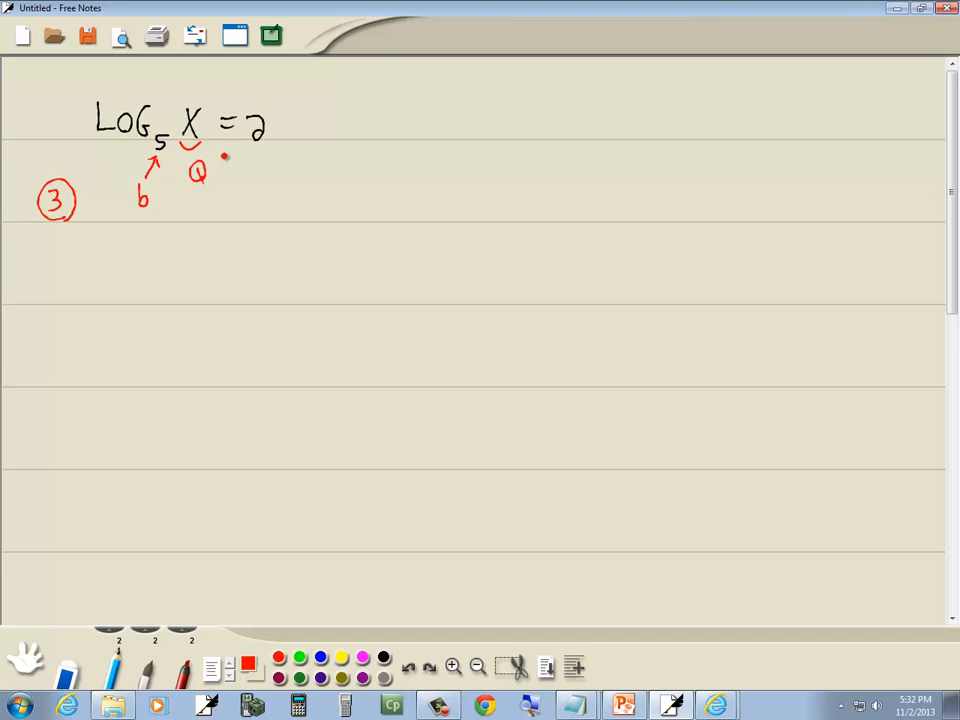
pyautogui.moveTo(256, 150); pyautogui.dragTo(270, 180)
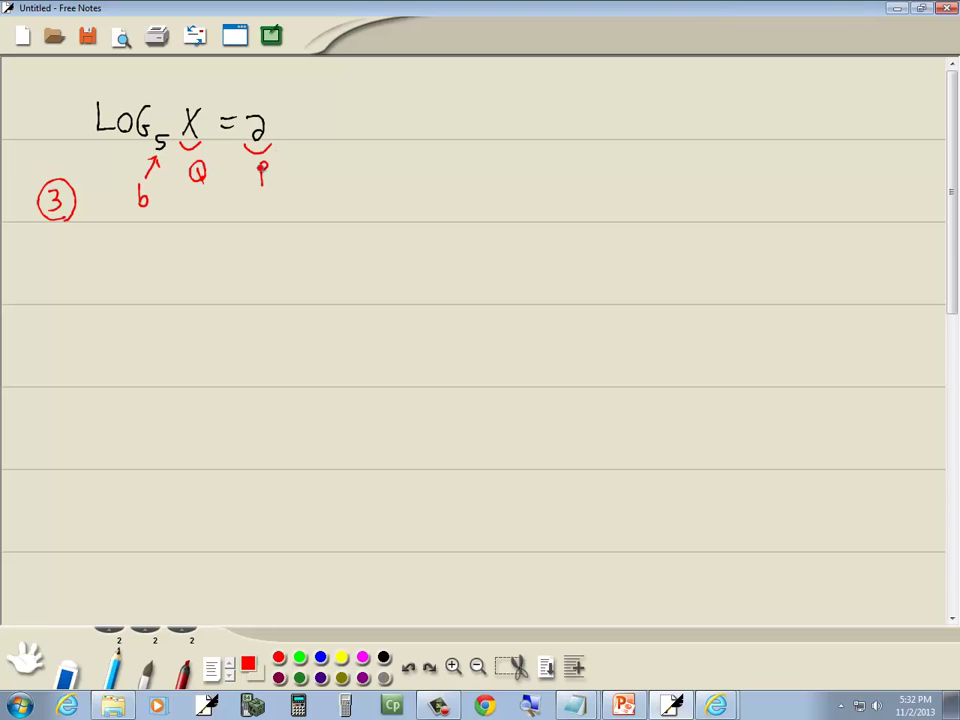
pyautogui.moveTo(108, 236); pyautogui.dragTo(136, 244)
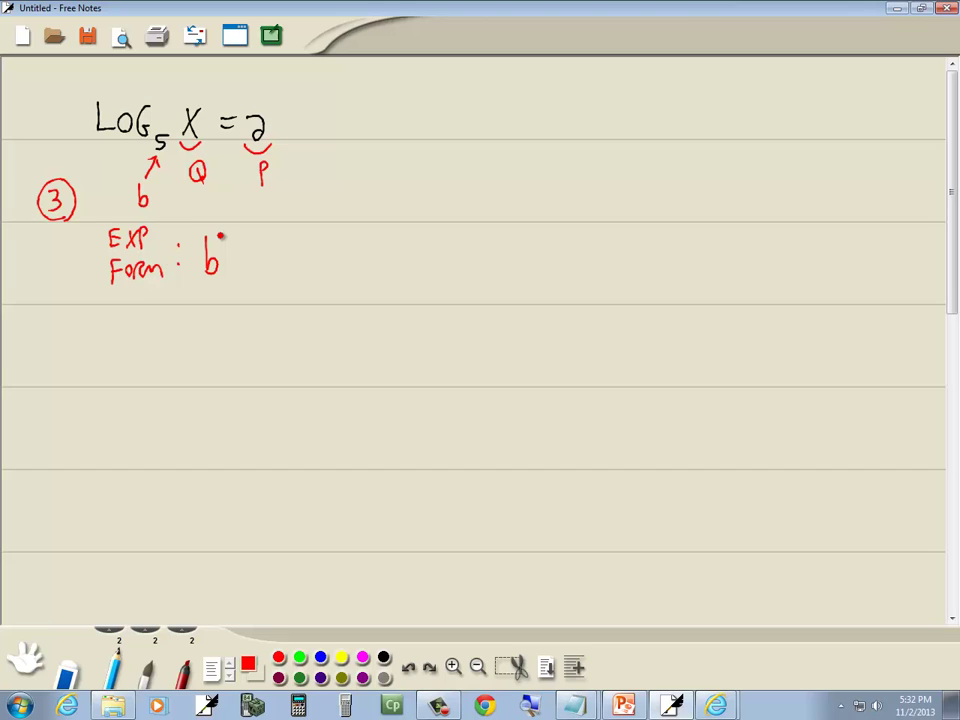
# Finish 'b^P = Q' in red and write 5² = X in black beneath it
pyautogui.moveTo(220, 230); pyautogui.dragTo(276, 256)
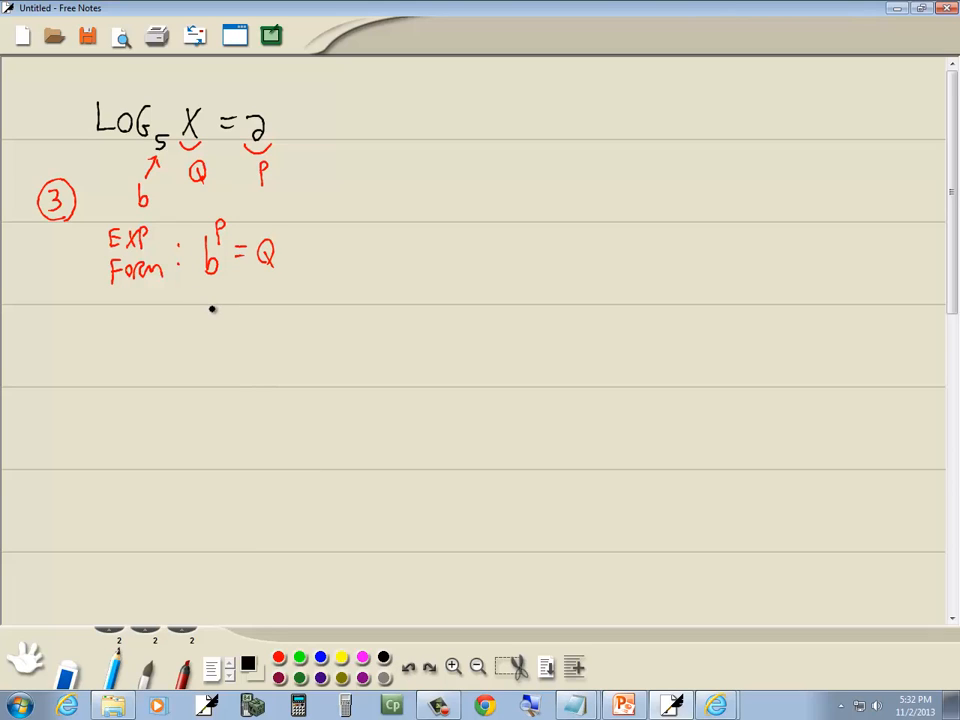
pyautogui.moveTo(190, 304); pyautogui.dragTo(220, 336)
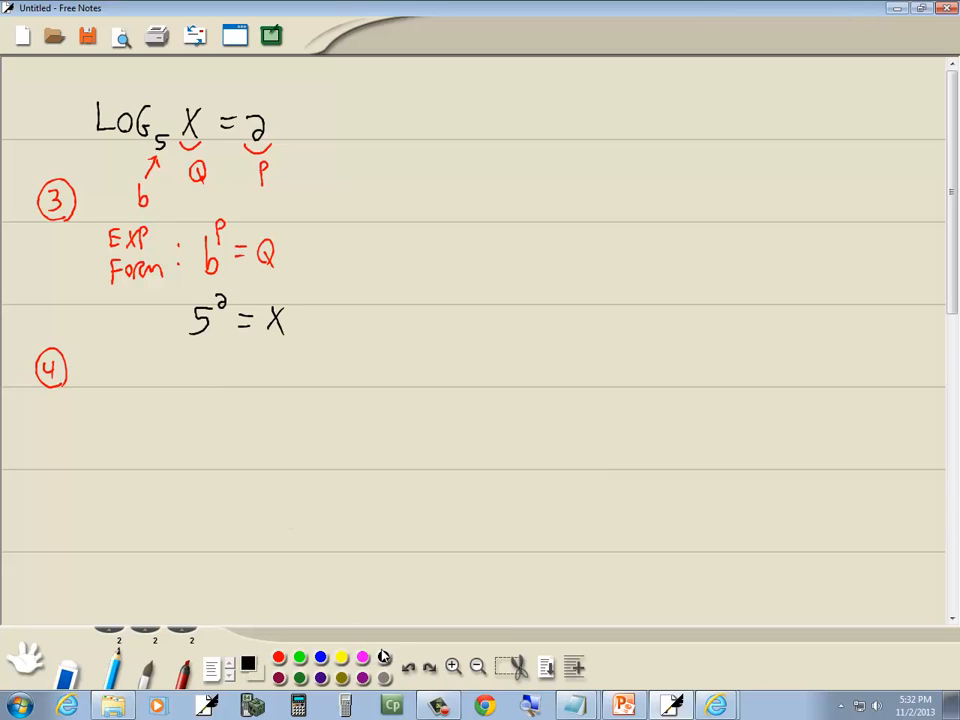
# Write 25 = X in black beside the circled 4 and underline it
pyautogui.moveTo(184, 376); pyautogui.dragTo(216, 396)
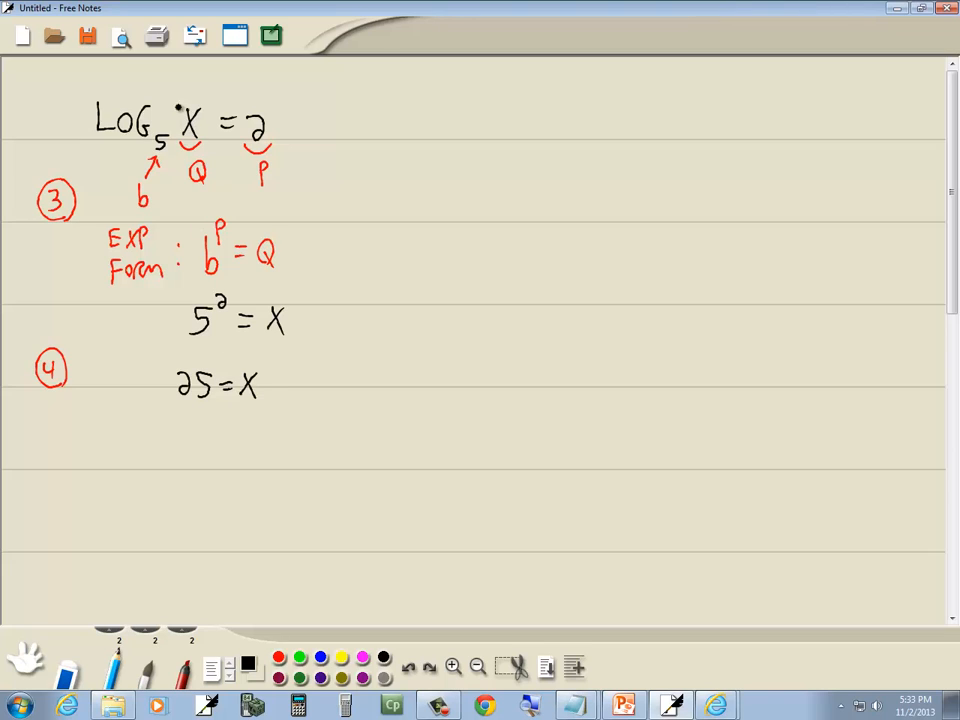
pyautogui.moveTo(178, 408); pyautogui.dragTo(262, 408)
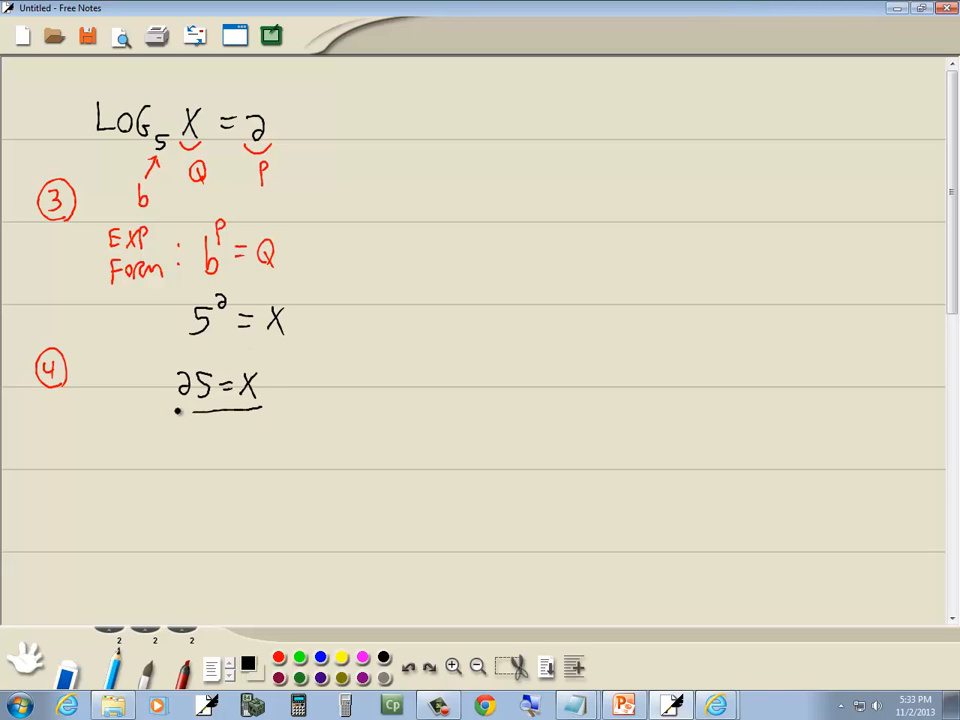